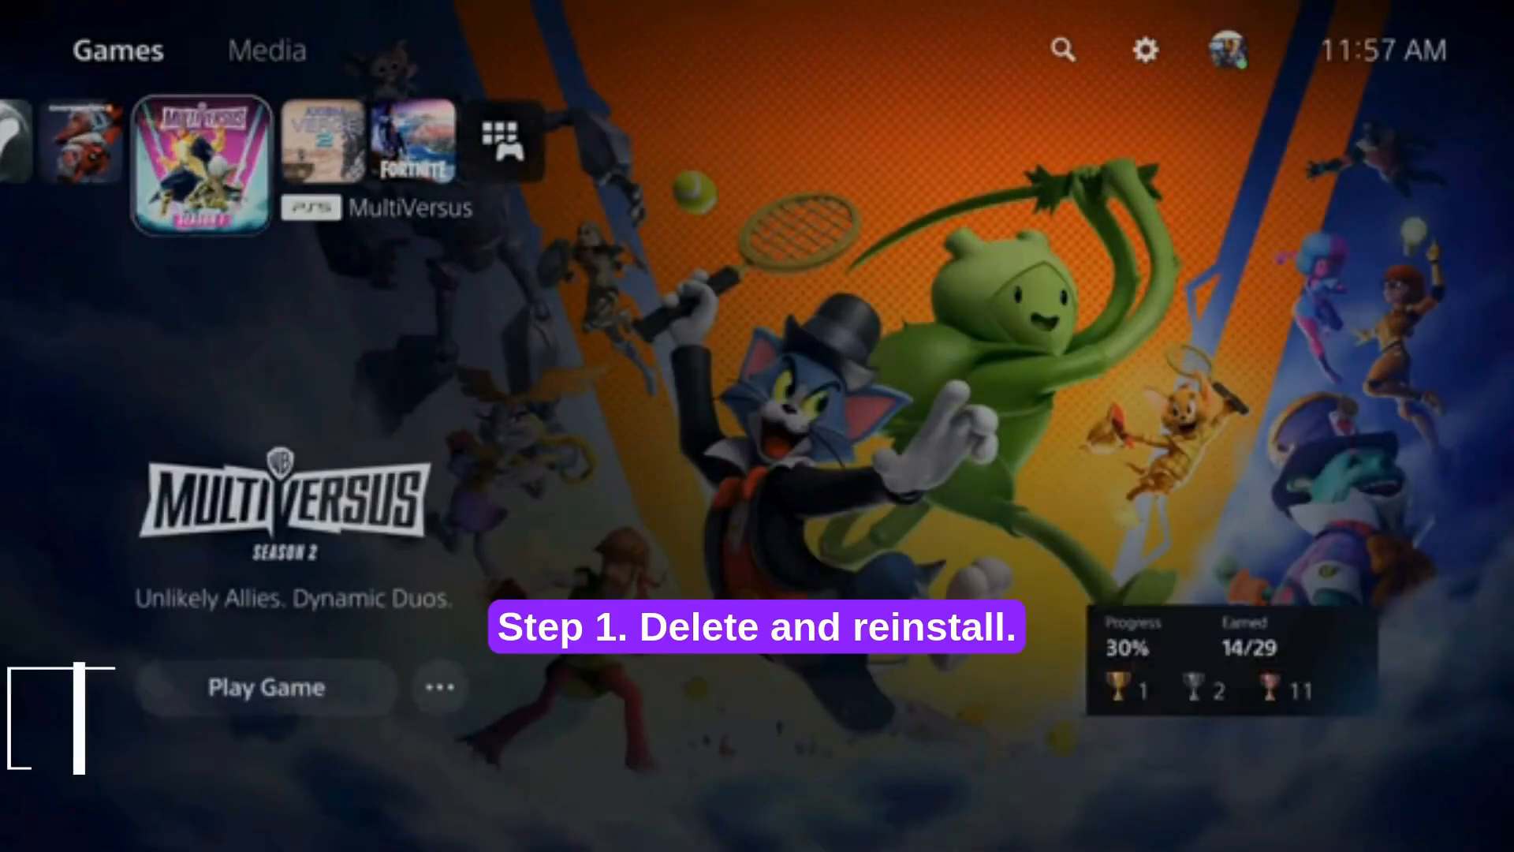
# Step: Delete MultiVersus from the PS5 via its Options menu and confirm the deletion
pyautogui.click(440, 687)
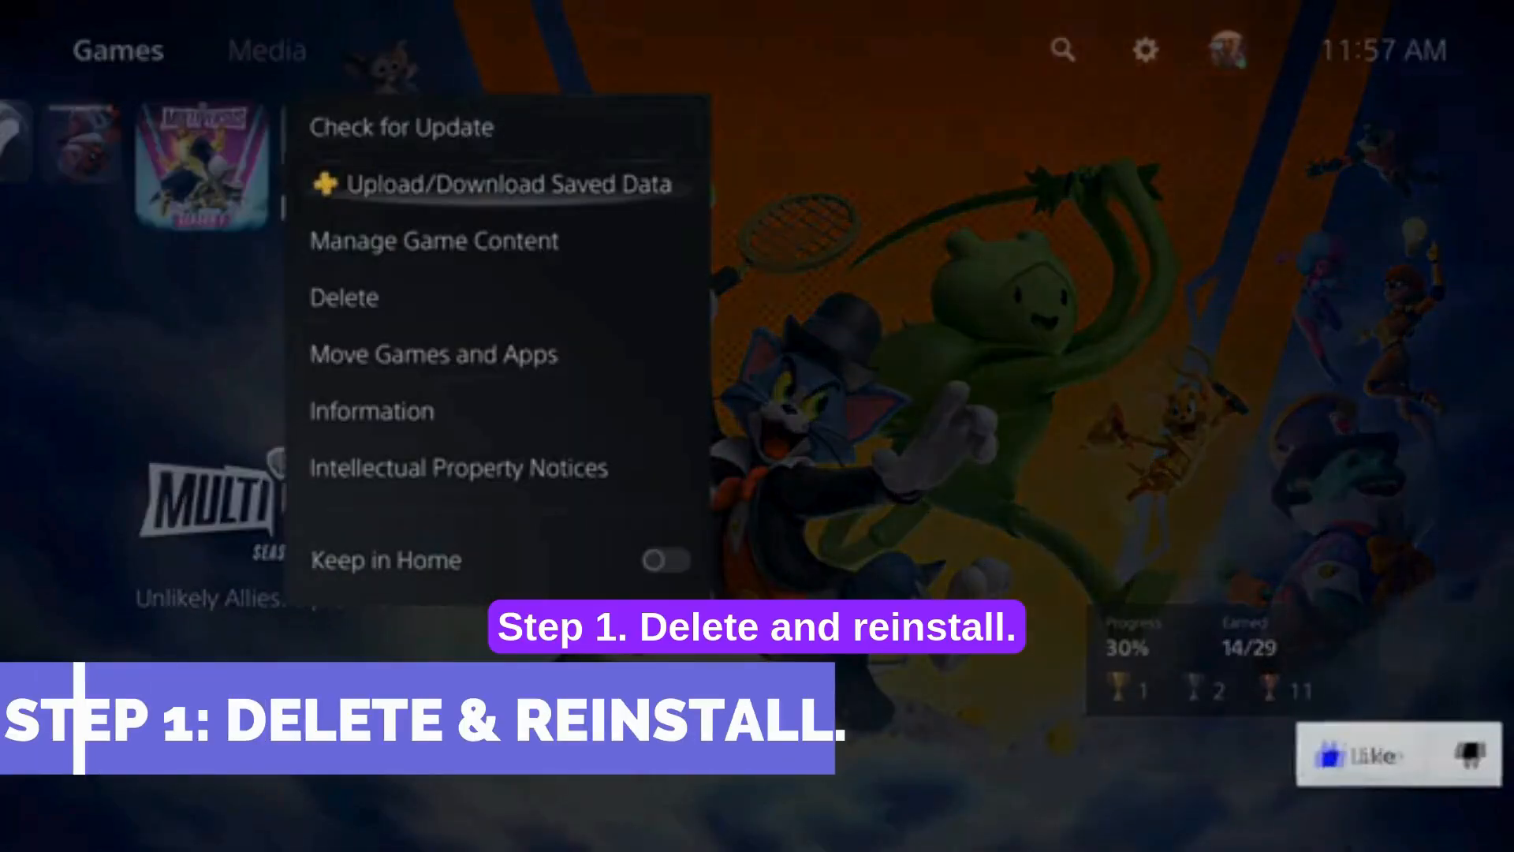
pyautogui.click(343, 298)
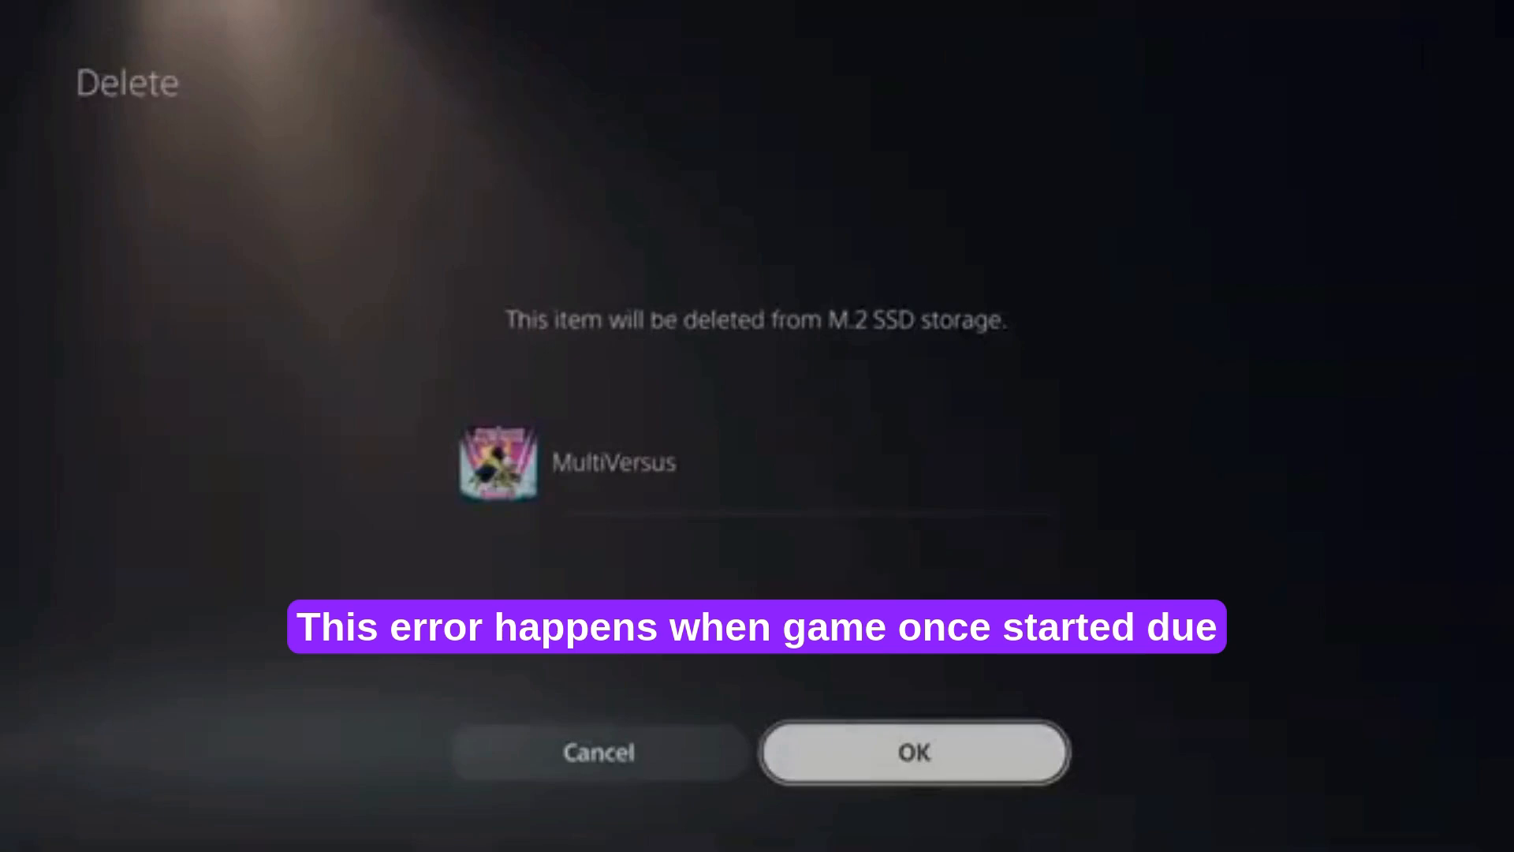
pyautogui.click(913, 752)
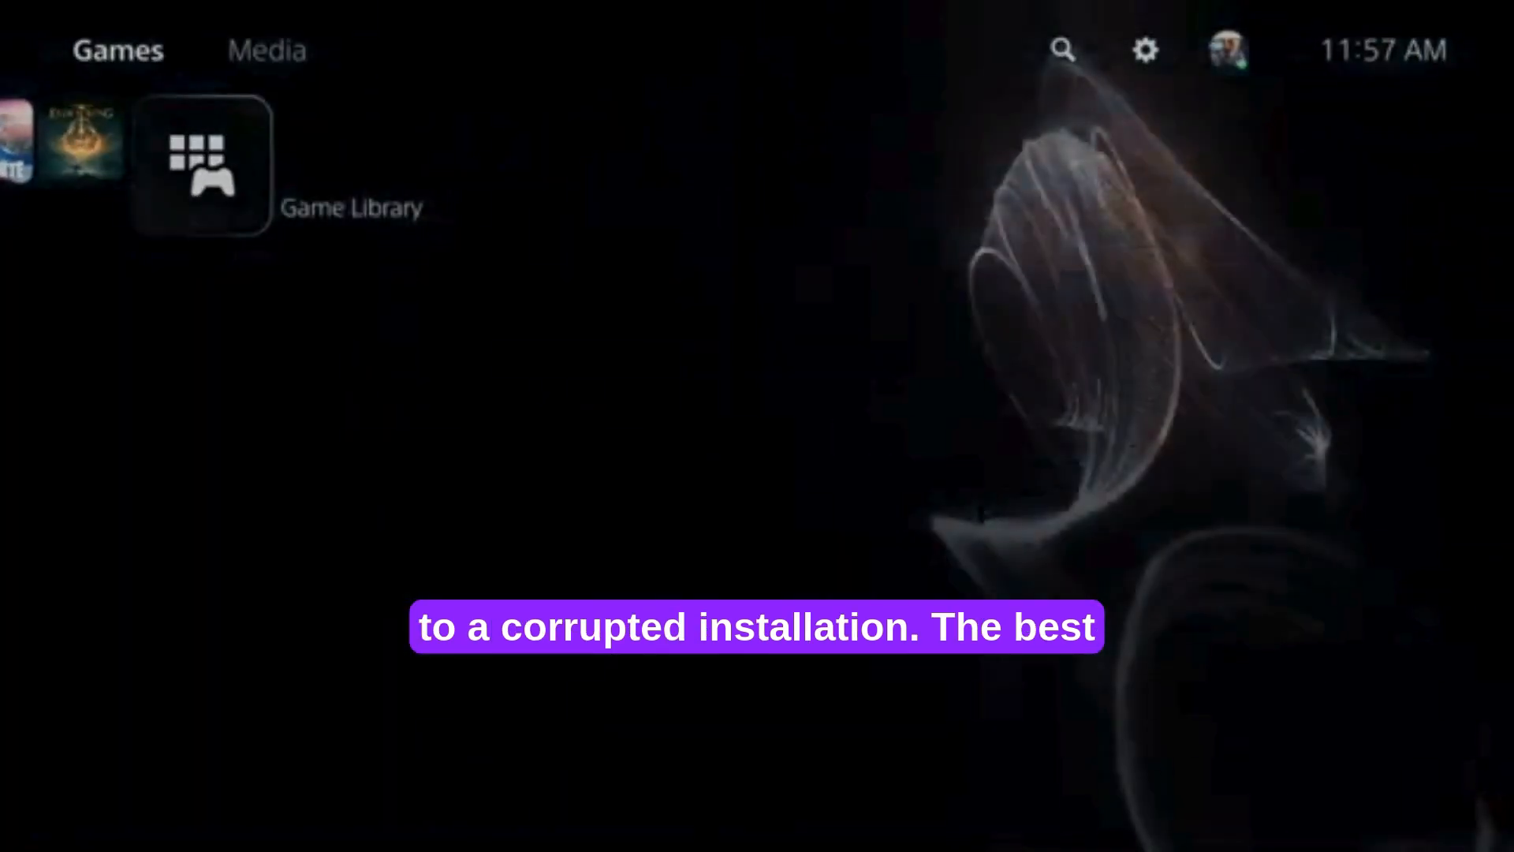
# Step: Browse the Game Library collection, then open the Power menu and turn off the console for Safe Mode
pyautogui.click(198, 164)
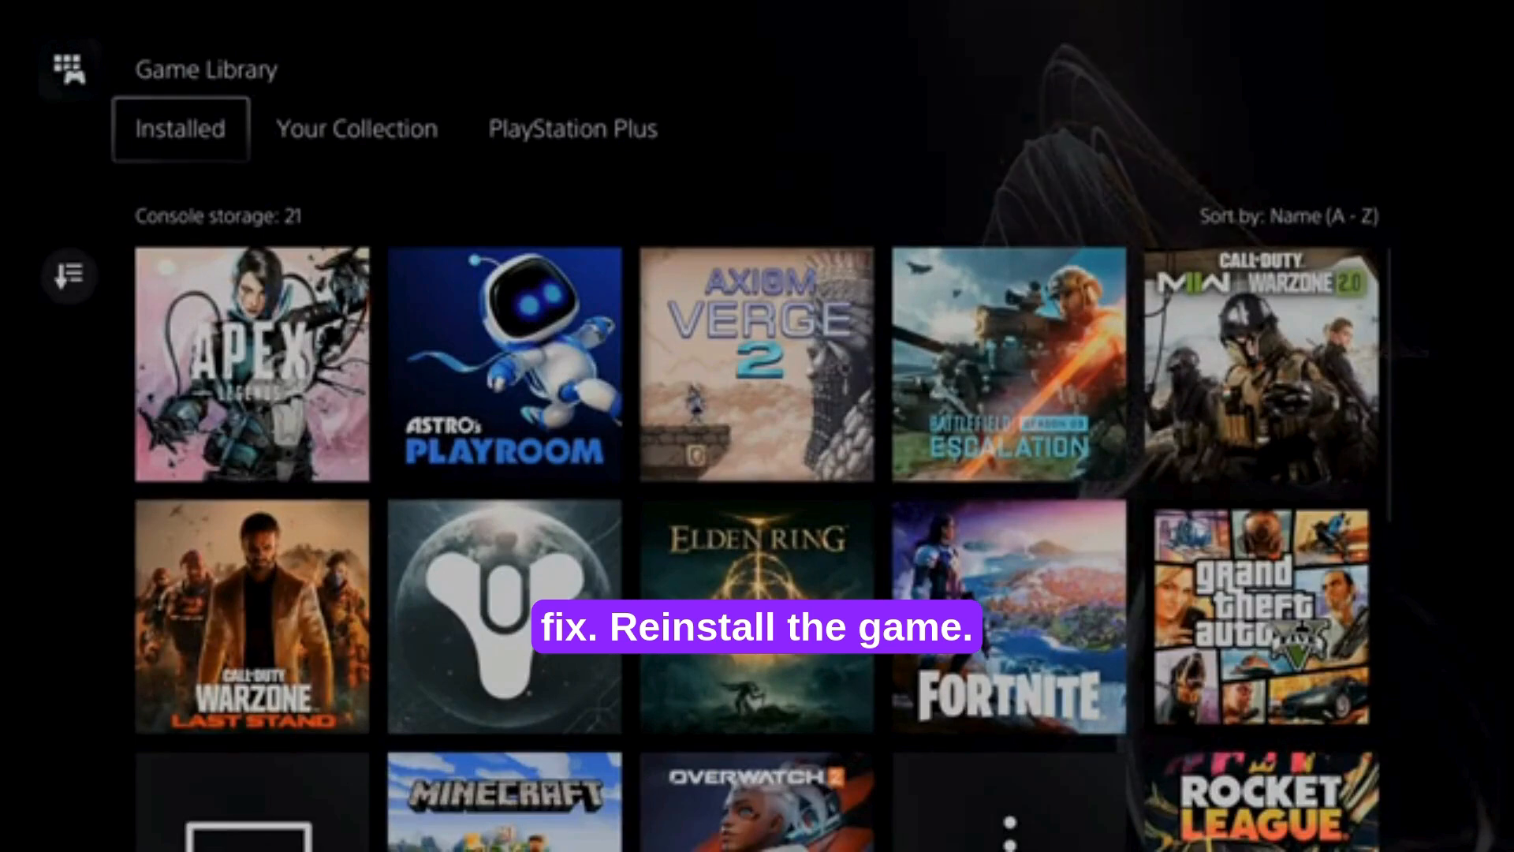
pyautogui.click(355, 128)
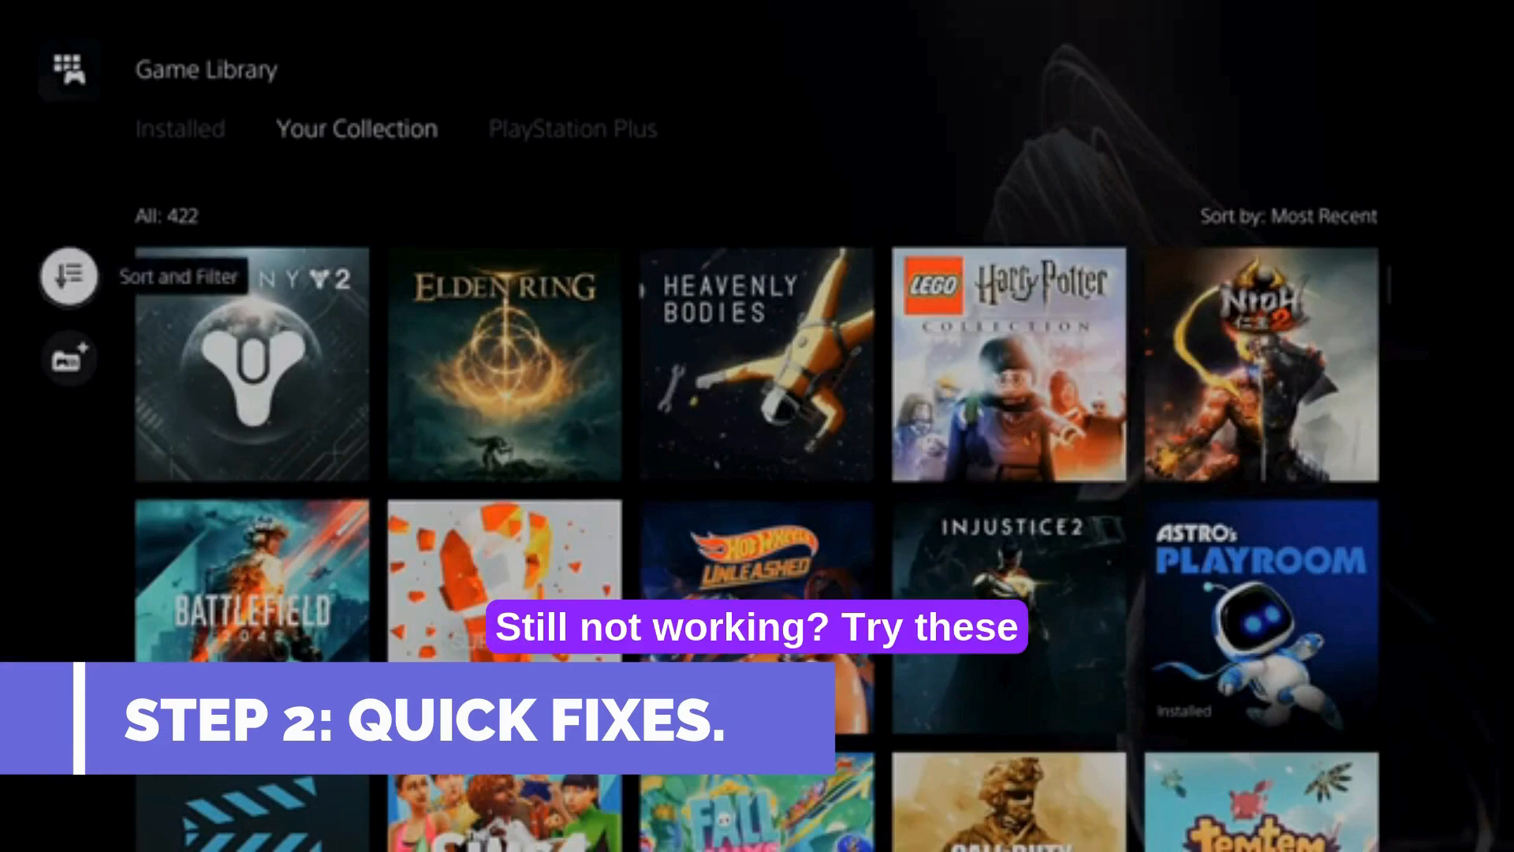
pyautogui.click(68, 277)
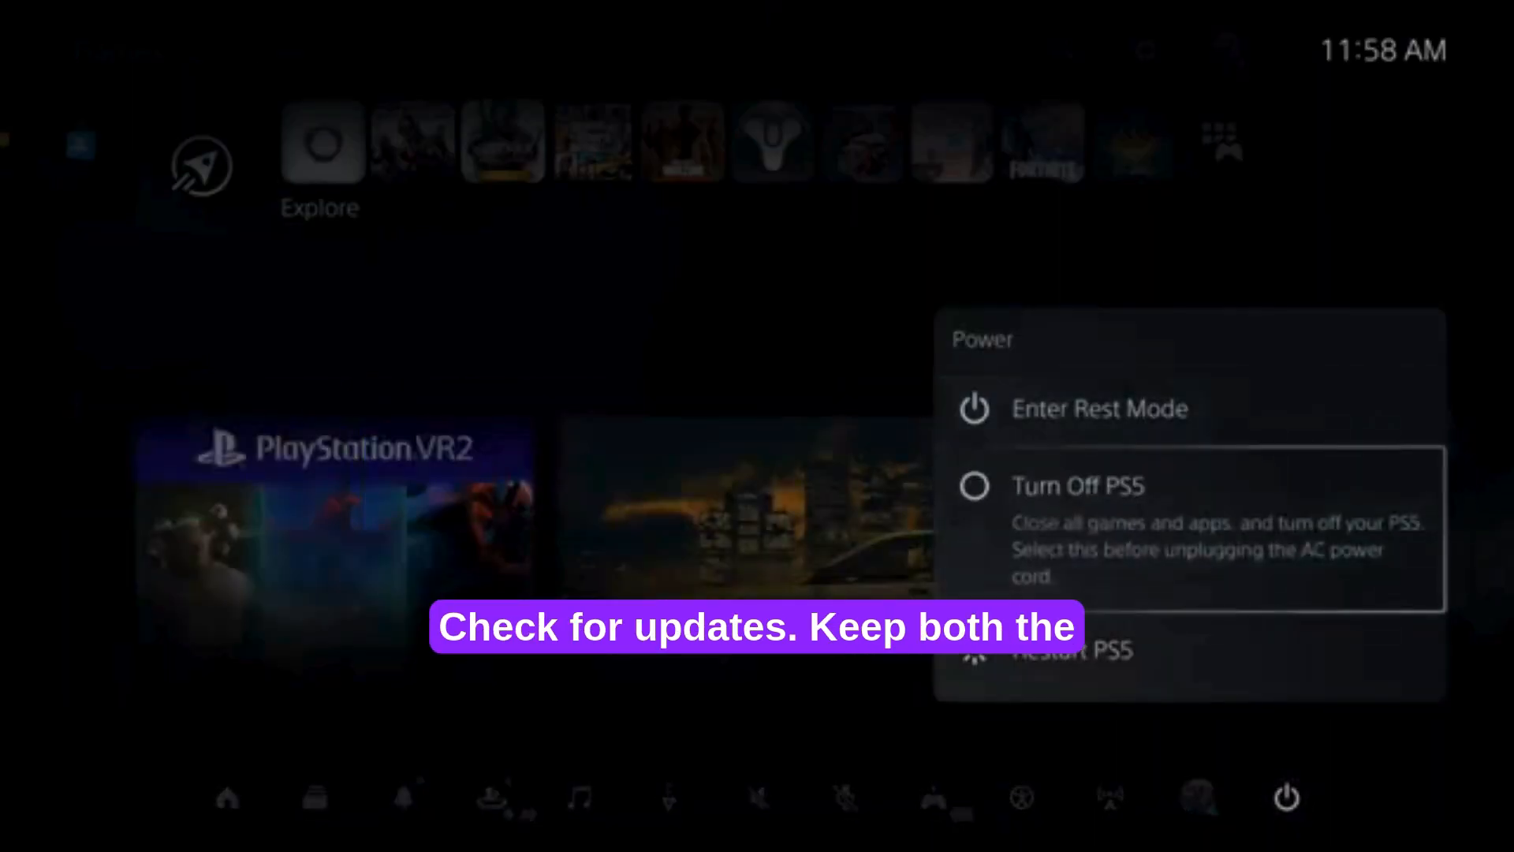
pyautogui.click(1078, 485)
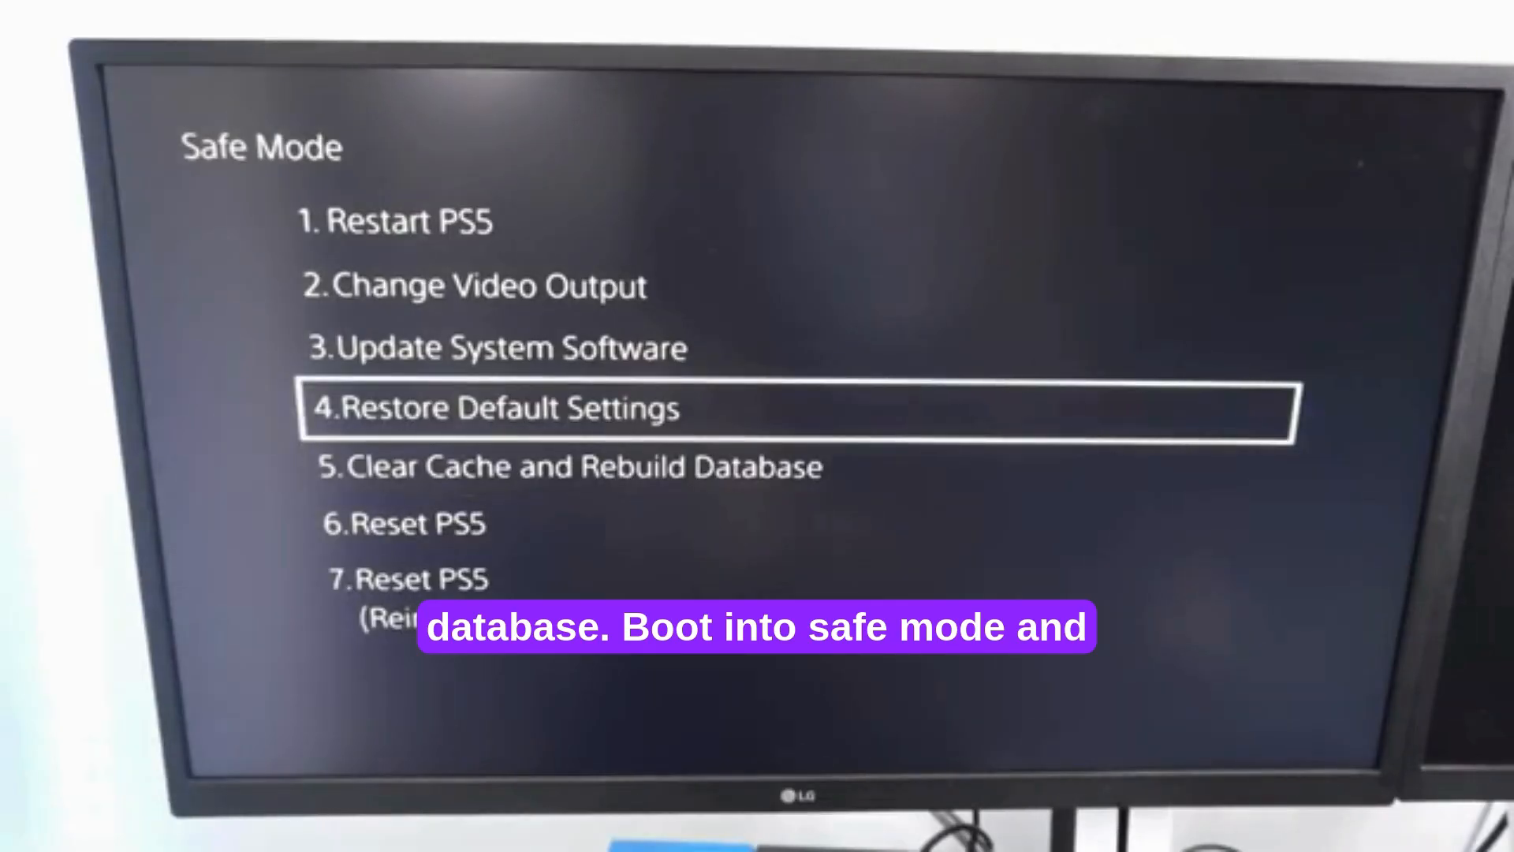
# Step: In Safe Mode, open 'Clear Cache and Rebuild Database' and highlight 'Rebuild Database'
pyautogui.press('down')
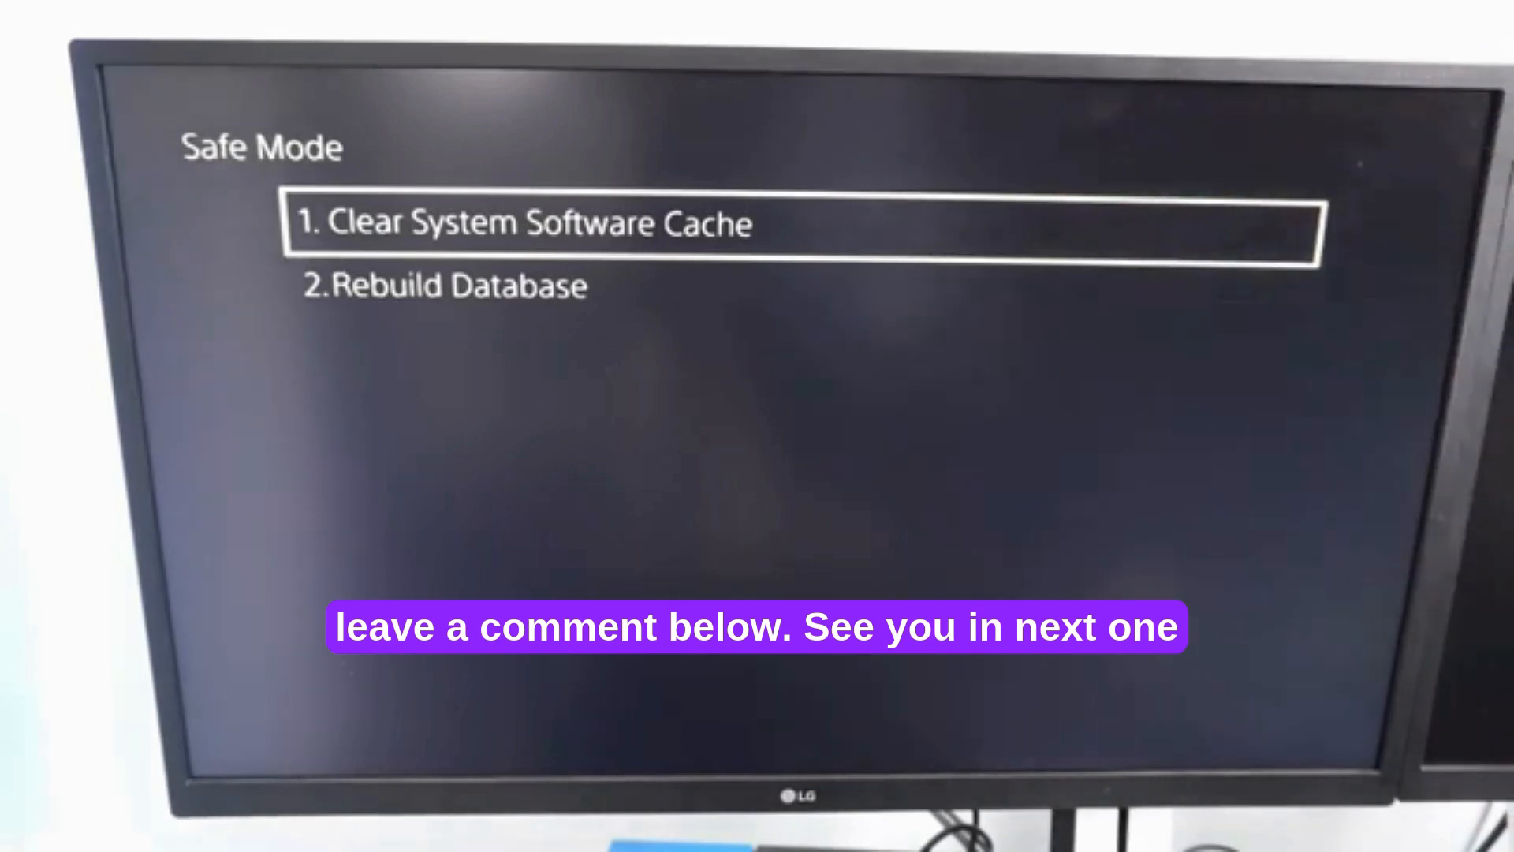
pyautogui.press('Down')
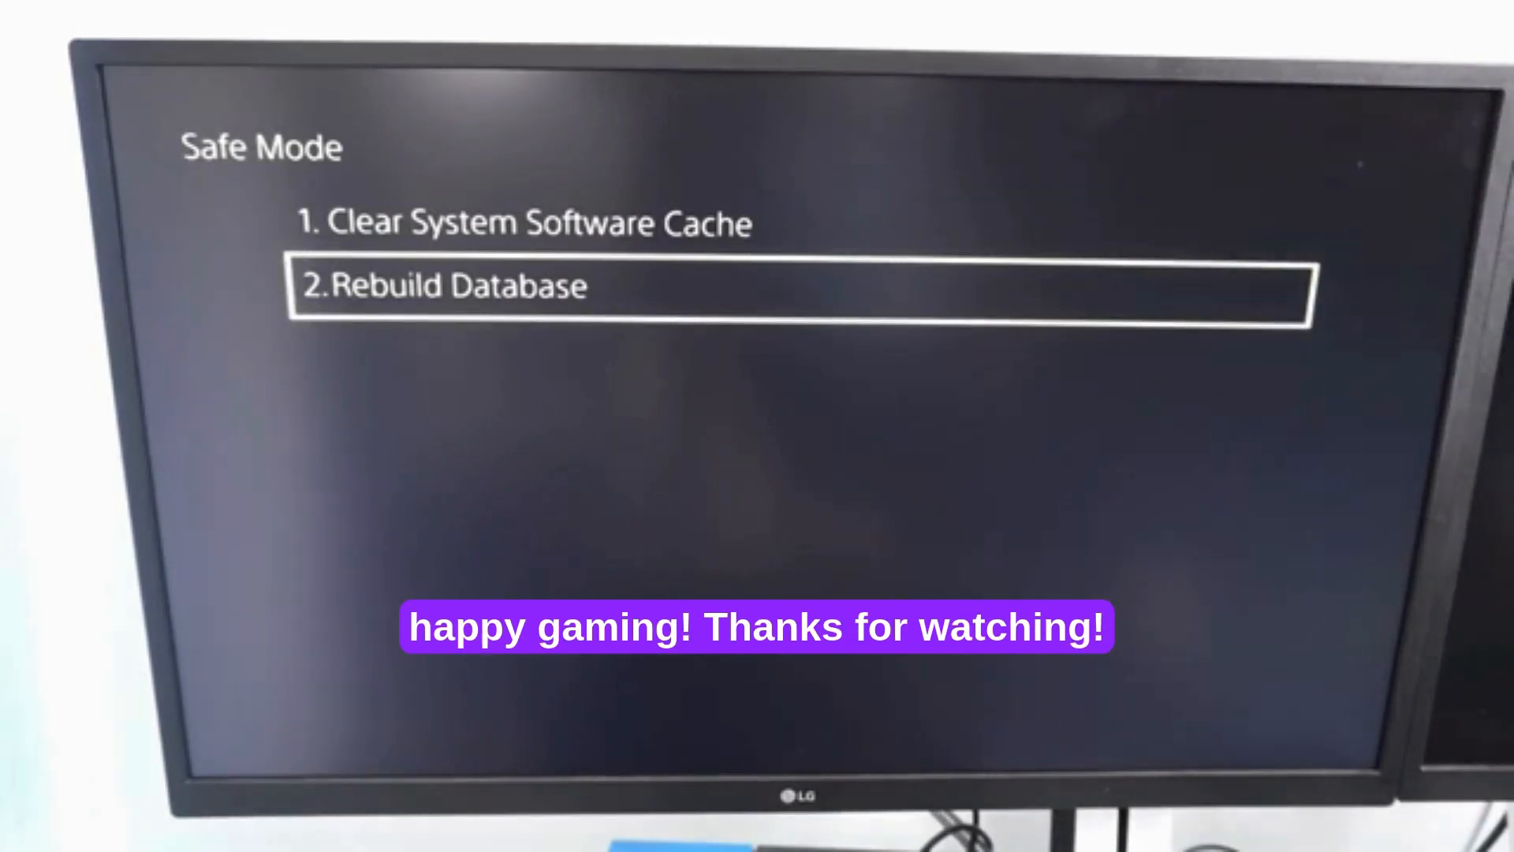